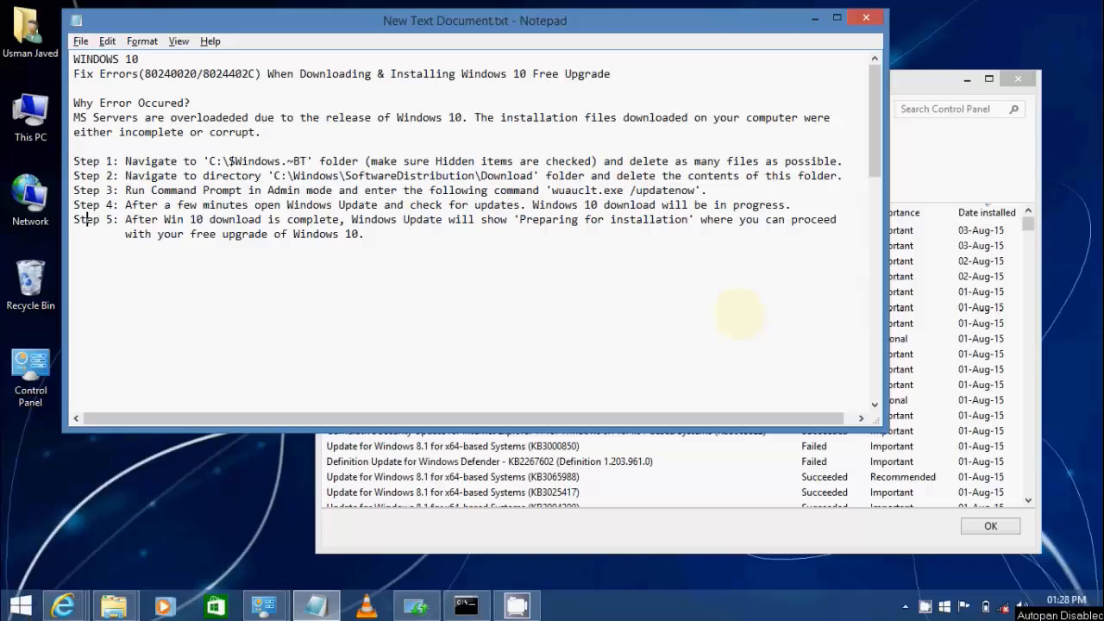
Step: Bring the View update history window in front of Notepad
left_click(764, 461)
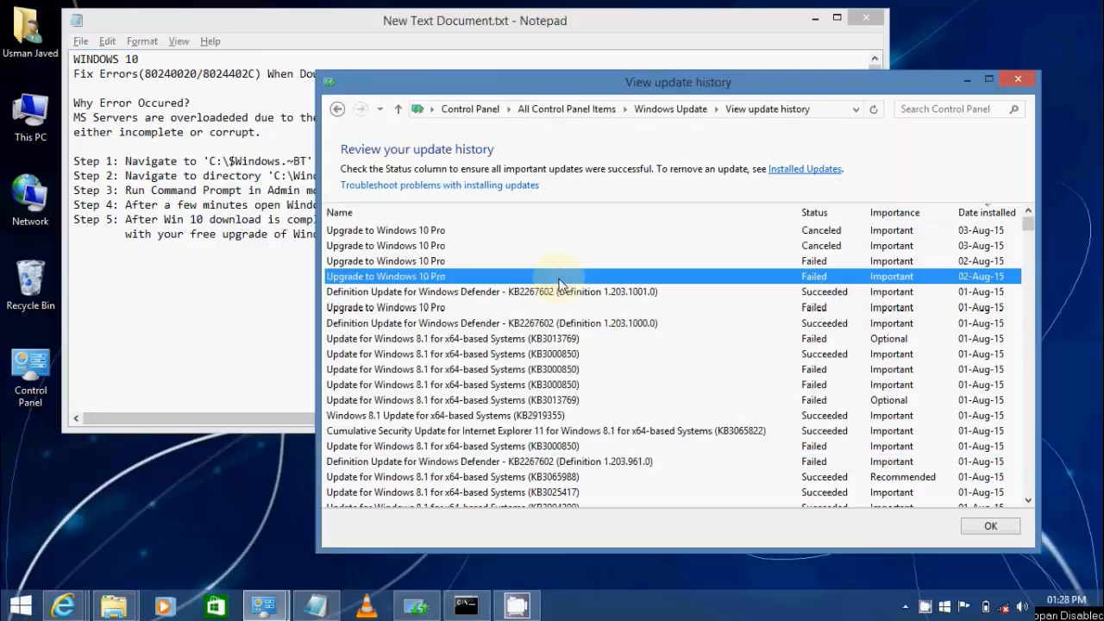
Step: Open the details of the failed Upgrade to Windows 10 Pro entry
double_click(386, 276)
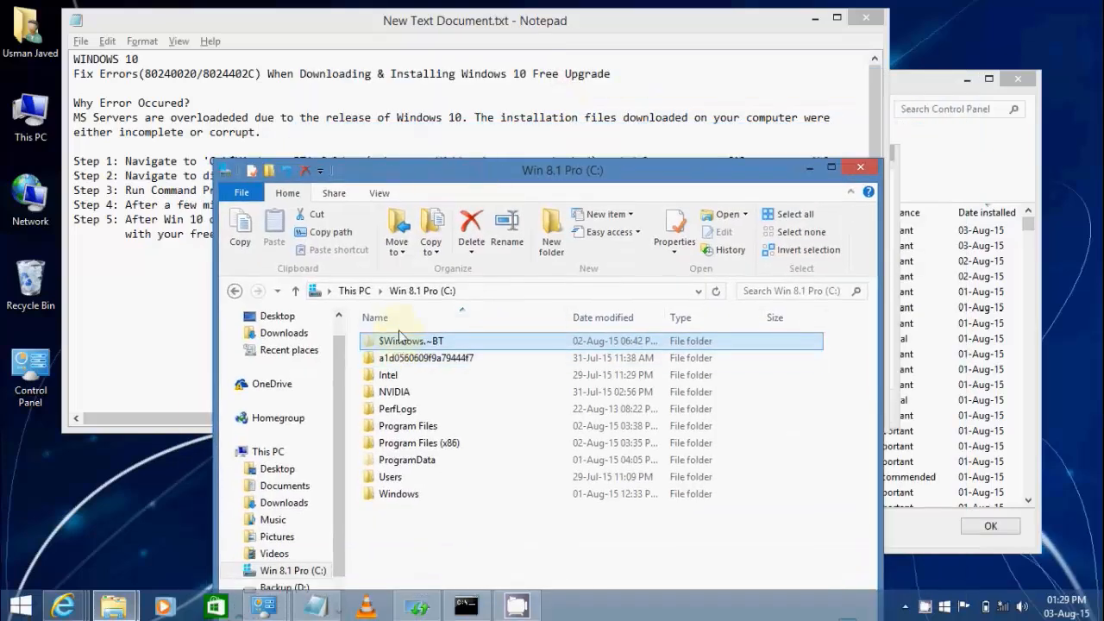
Step: Confirm Hidden items is shown, then open the $Windows.~BT folder
left_click(378, 192)
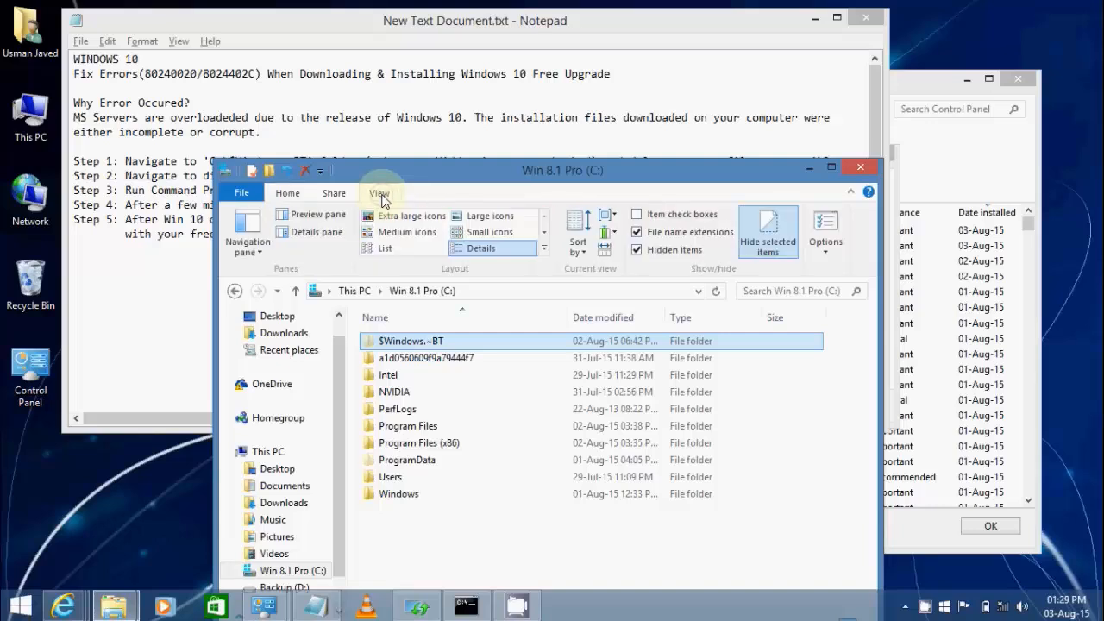
mouse_move(701, 254)
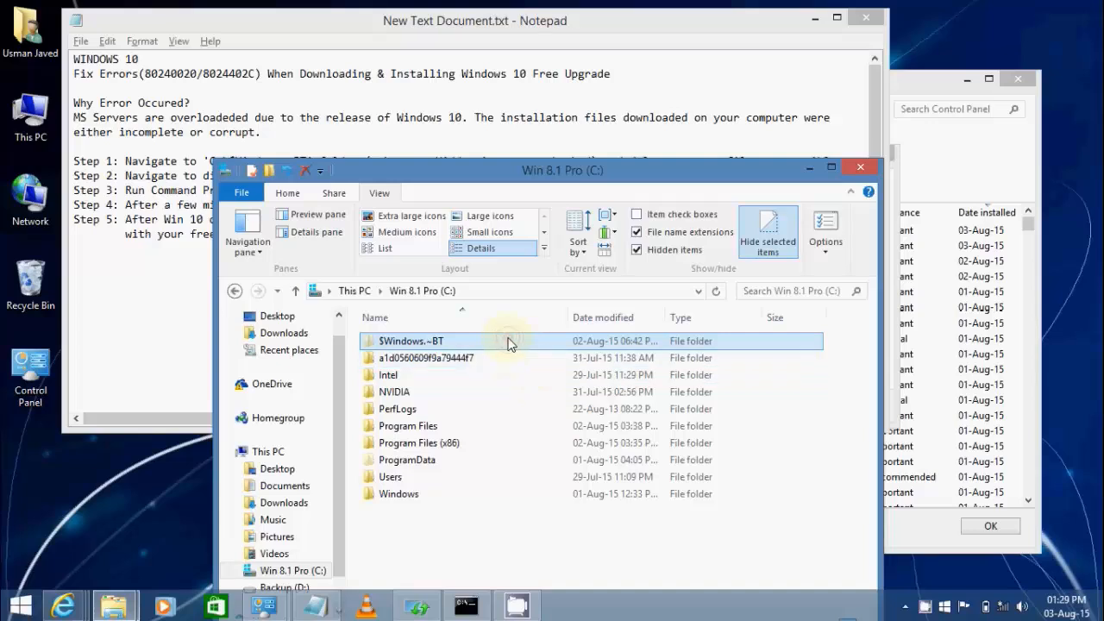
double_click(407, 341)
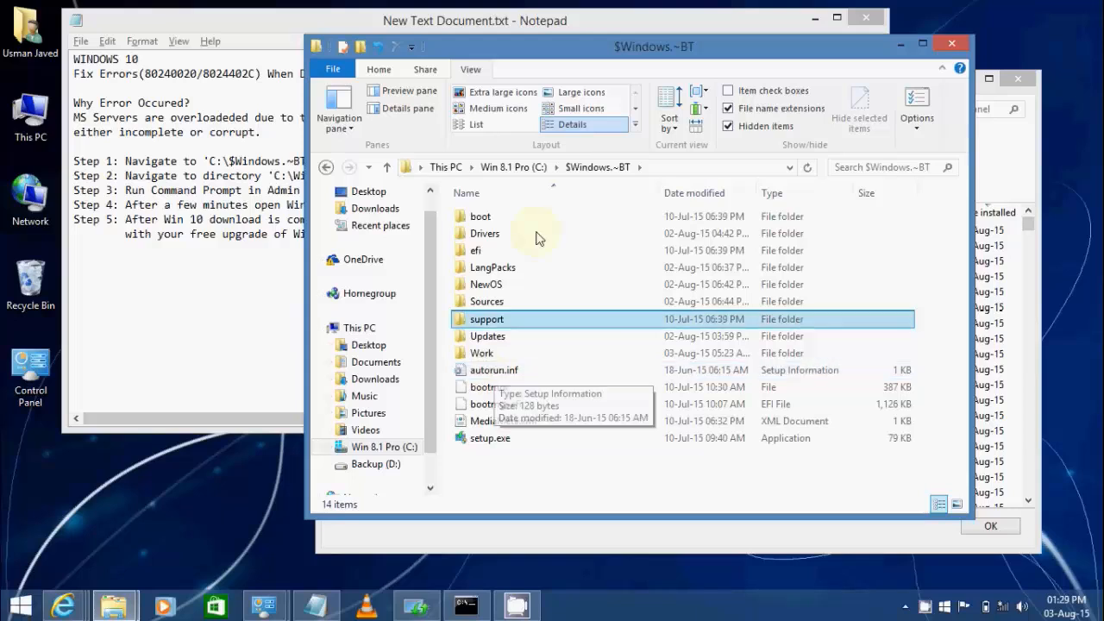
Step: Select the $Windows.~BT contents for deletion
left_click(512, 167)
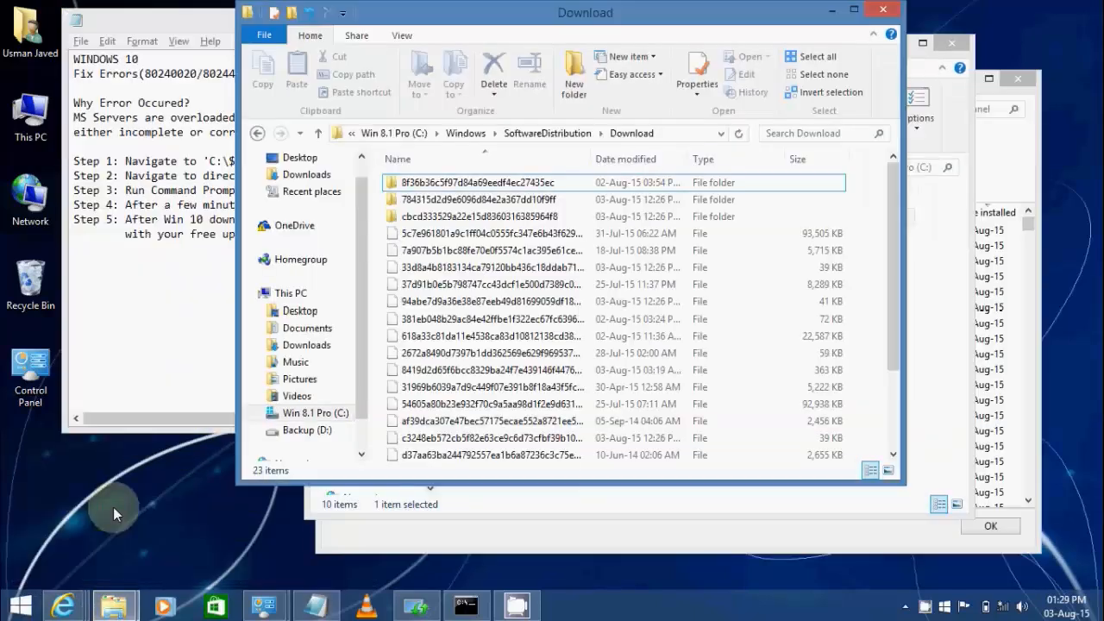
mouse_move(881, 285)
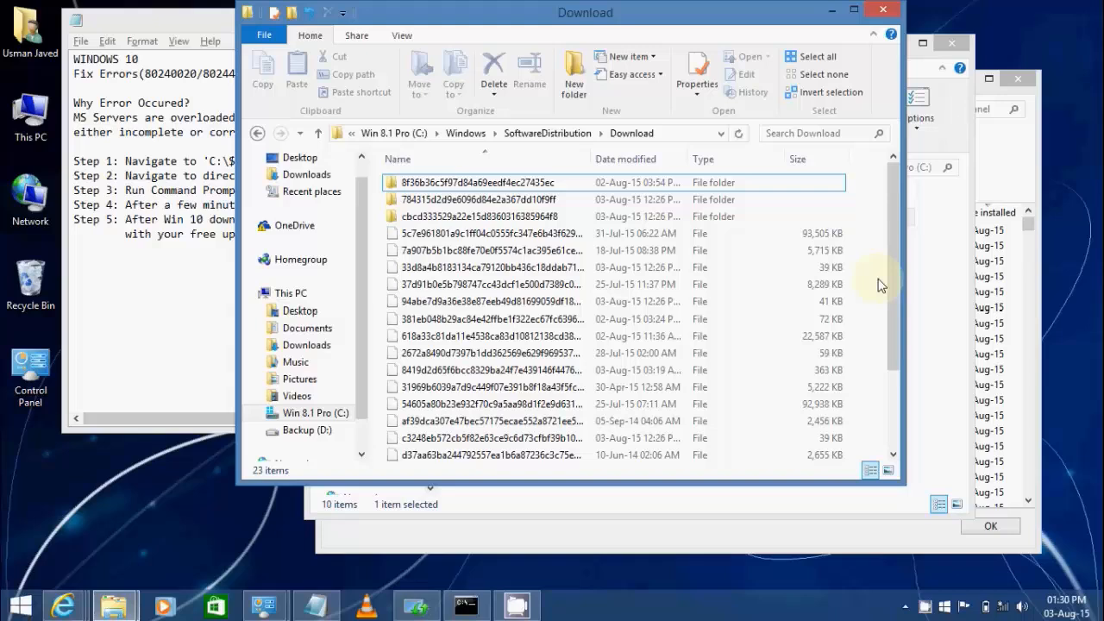
Step: Scroll through the 23 items in the SoftwareDistribution Download folder
scroll("down", 3)
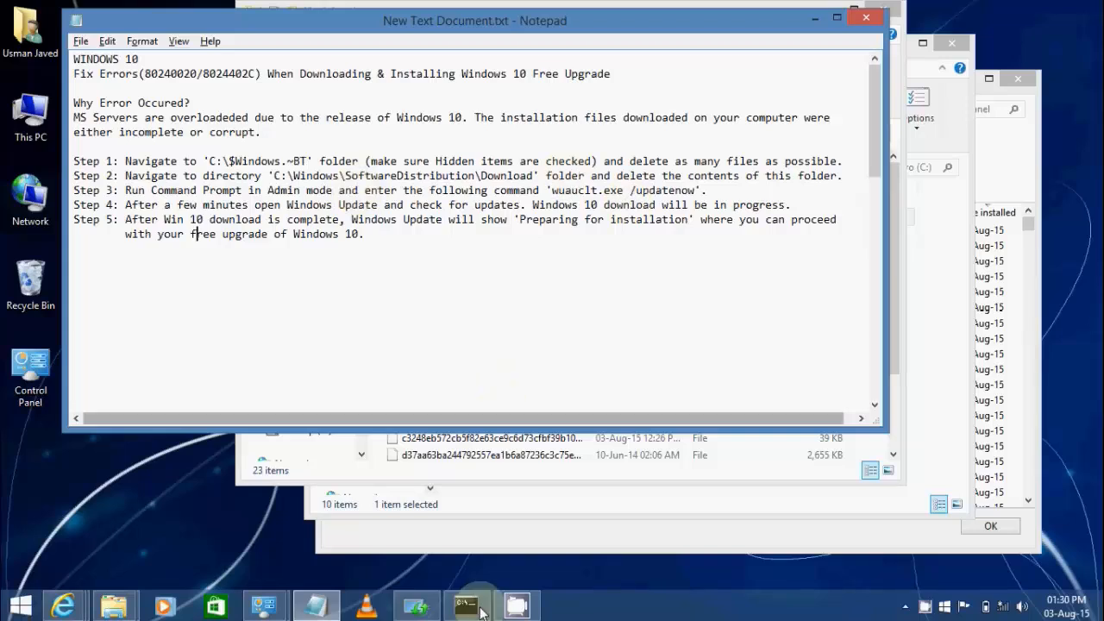
Step: Bring the admin Command Prompt forward, then close the upgrade details and update history
left_click(467, 604)
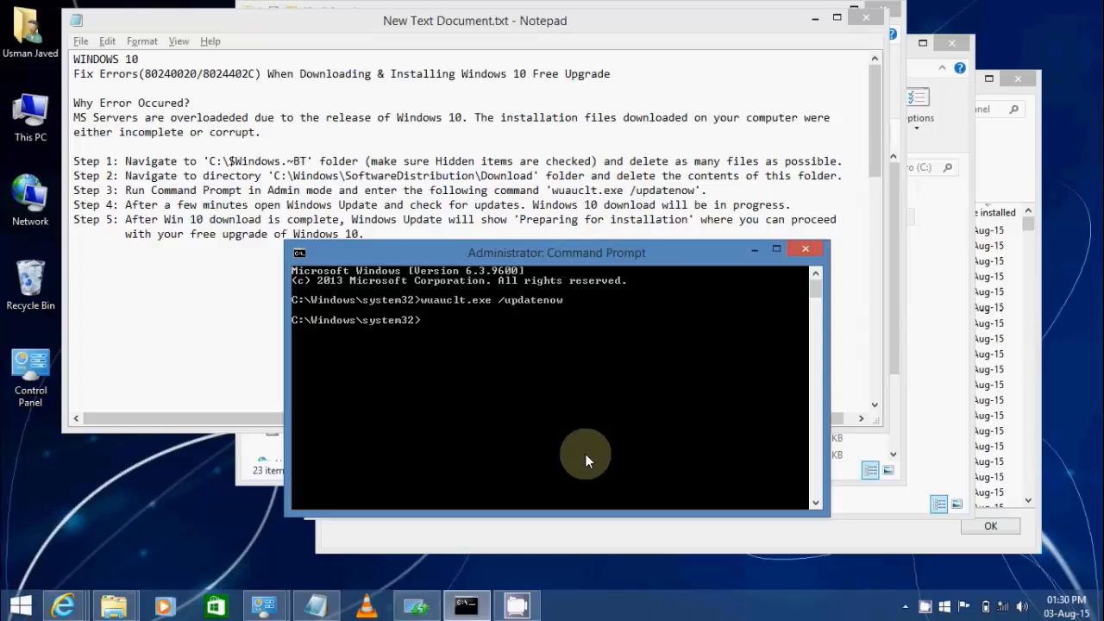
mouse_move(261, 605)
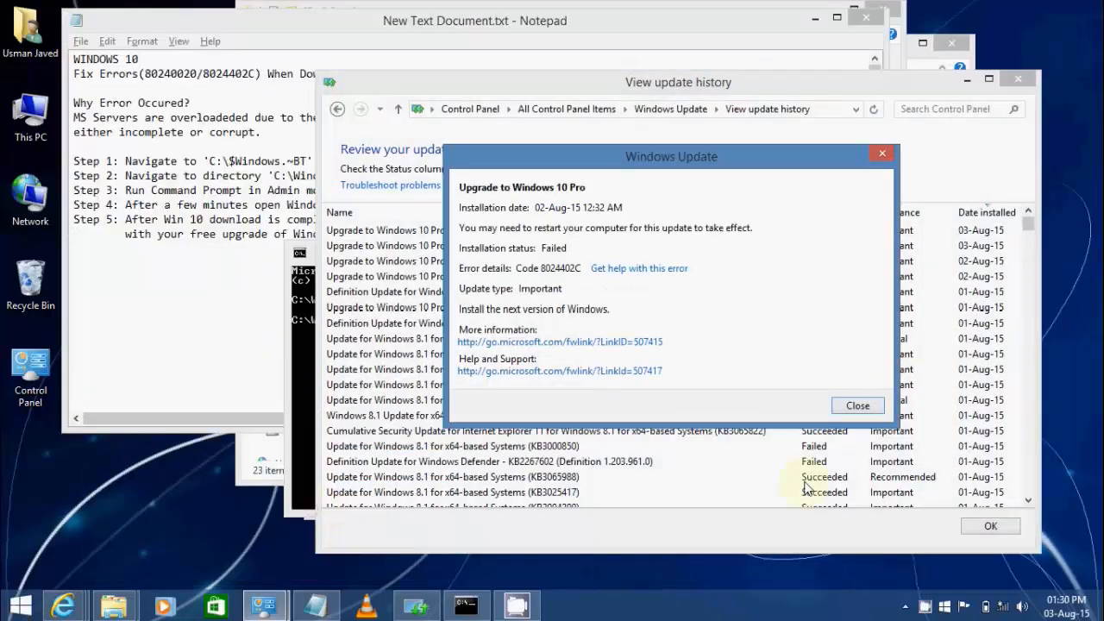
left_click(857, 405)
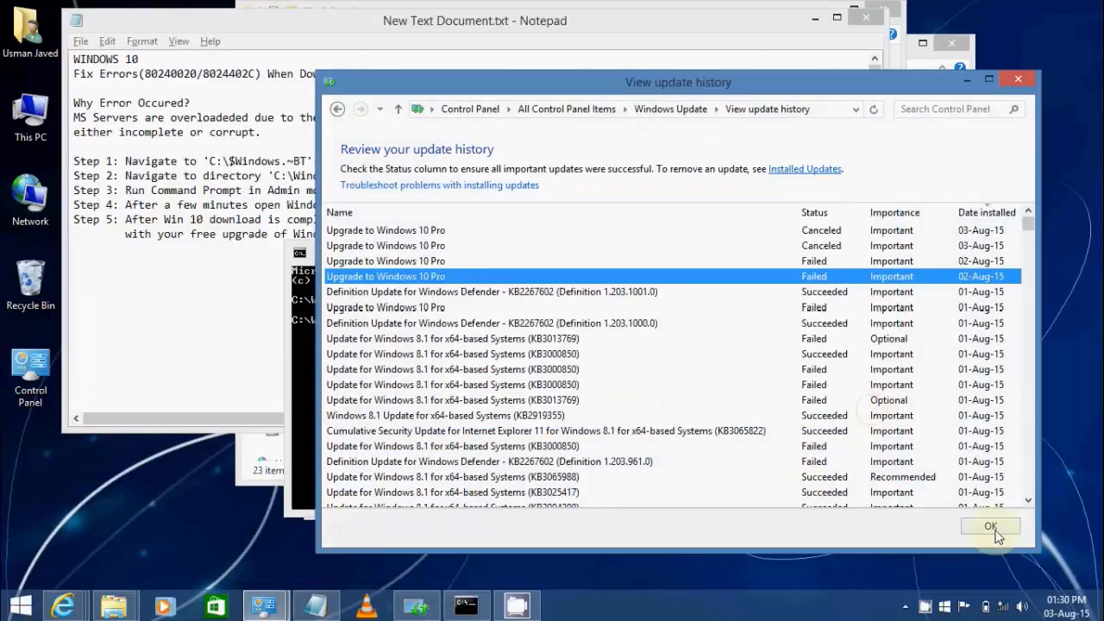
left_click(989, 526)
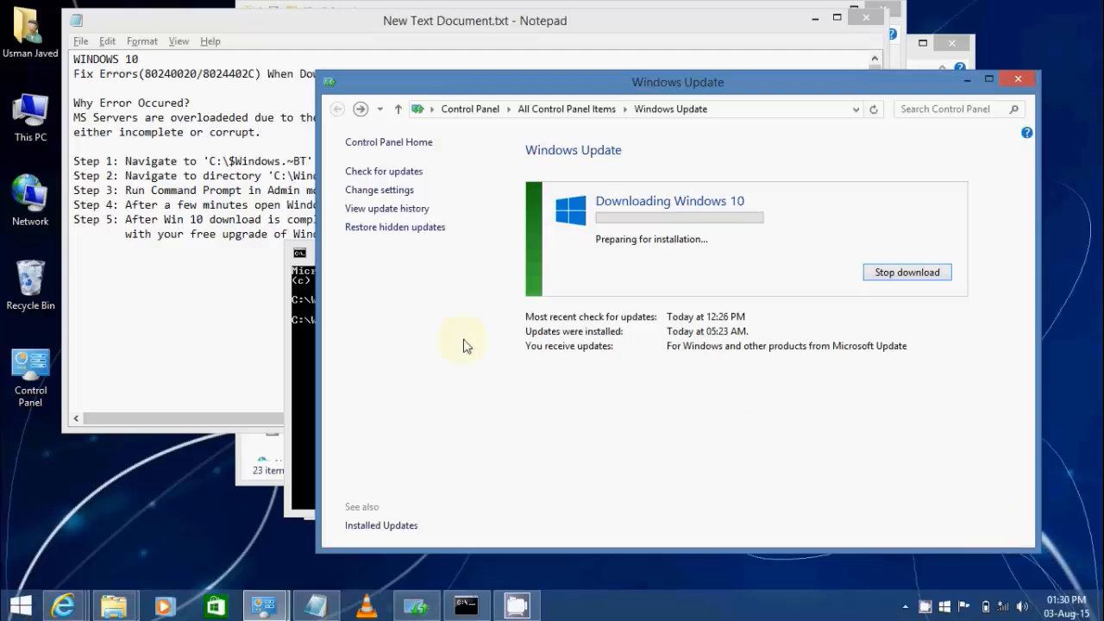
mouse_move(460, 322)
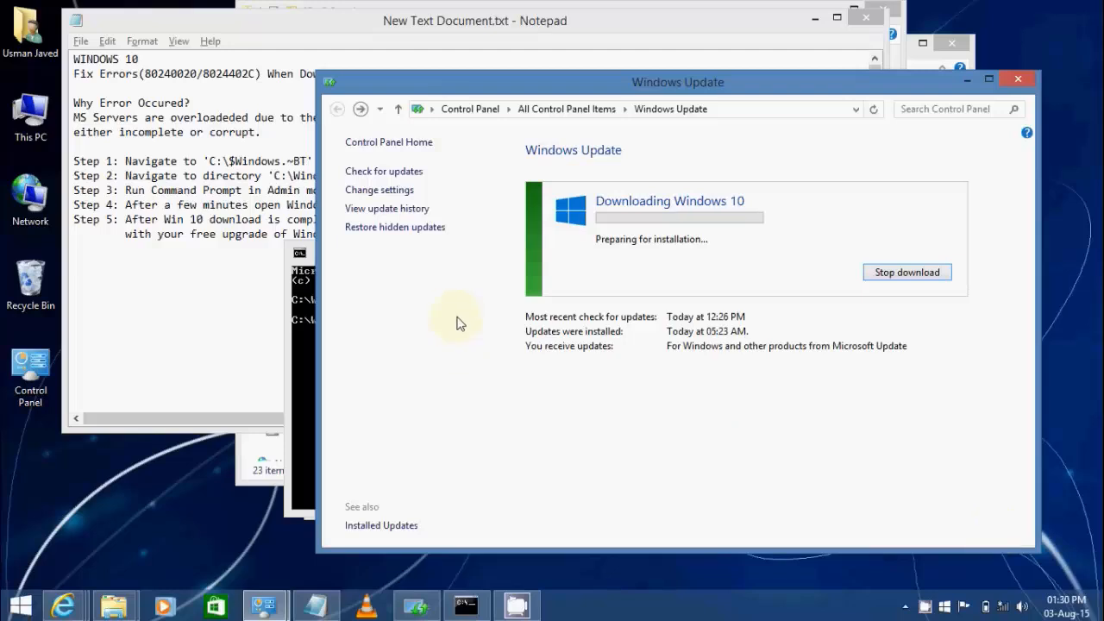
mouse_move(689, 285)
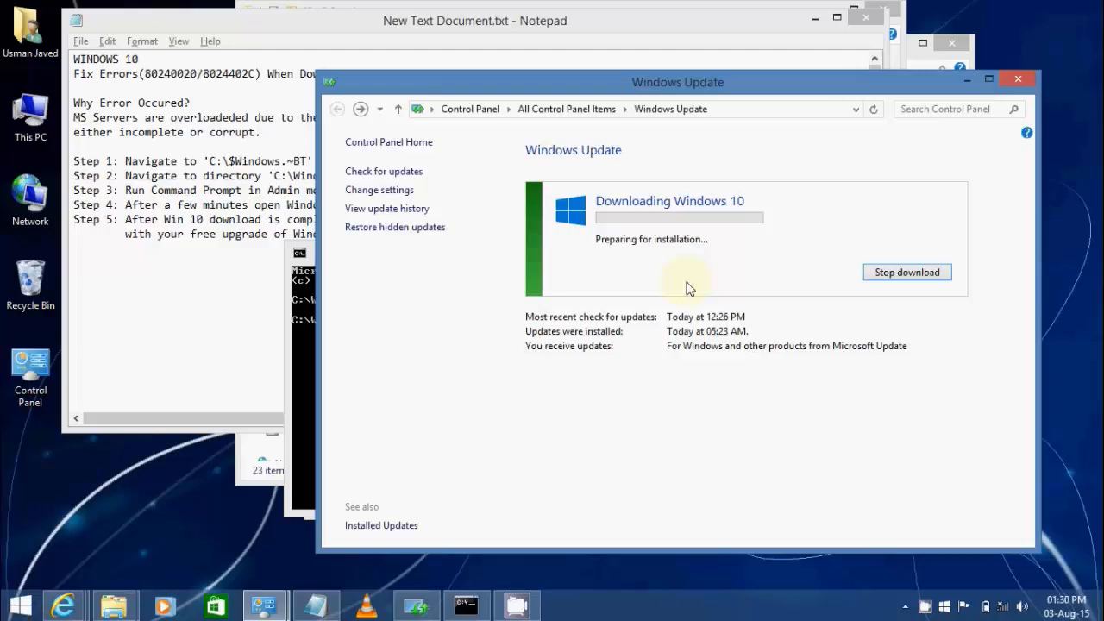
mouse_move(630, 263)
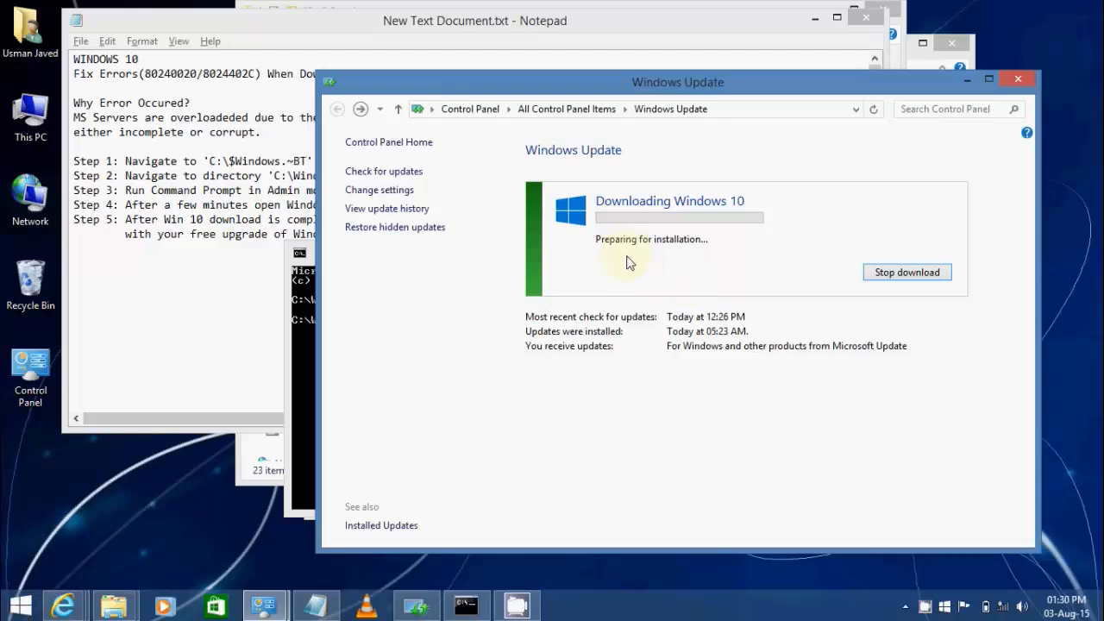